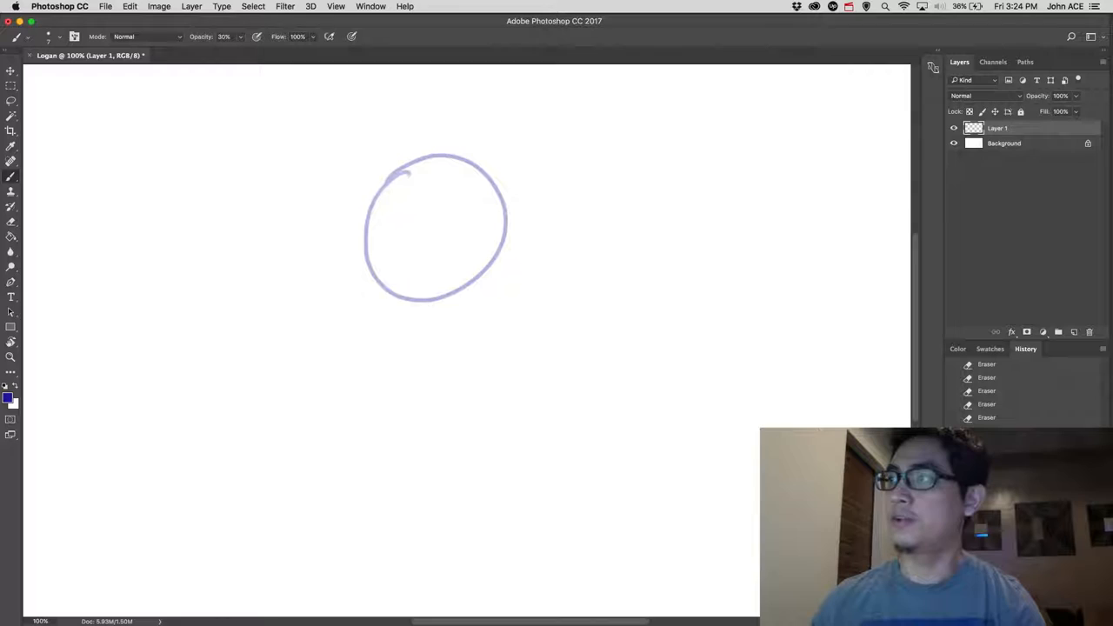
- Draw light 30% opacity gesture lines for shoulders, bent arms and hips around the head circle
drag(487, 295, 546, 509)
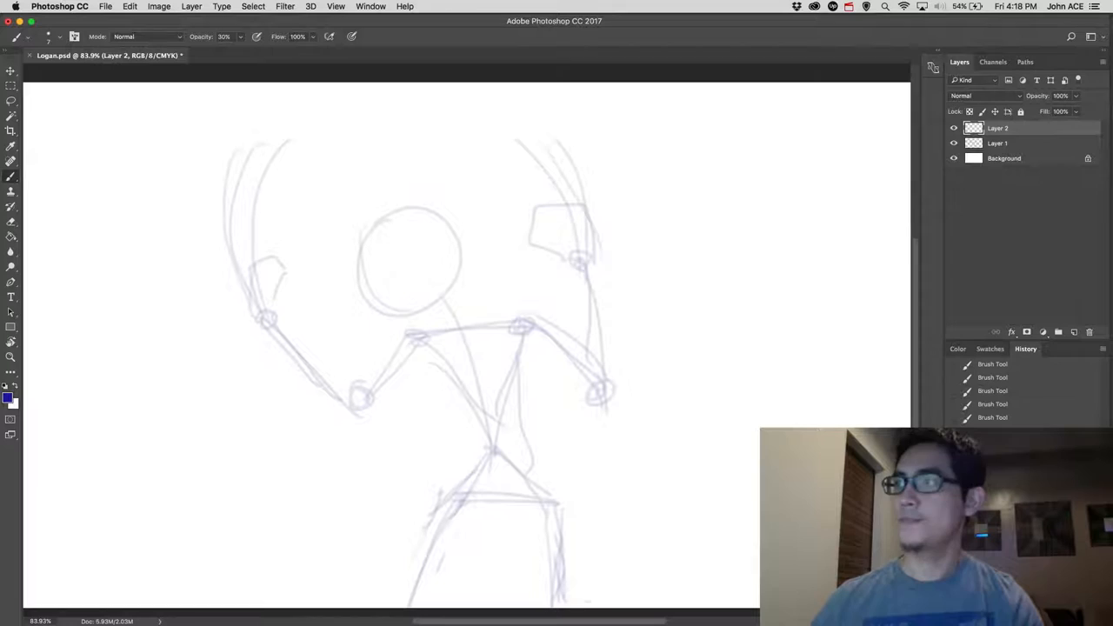
- Rough in Logan's torso, clenched fists and claws in darker blue on Layer 2
drag(365, 217, 374, 279)
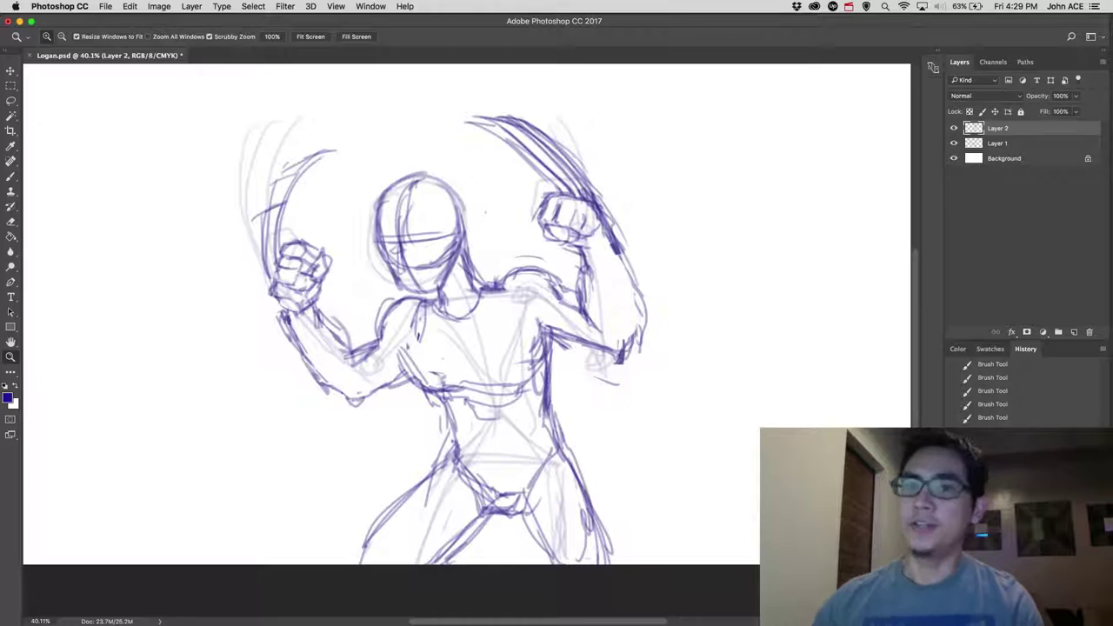
- Flip the canvas horizontally with Image Rotation > Flip Canvas Horizontal
click(160, 6)
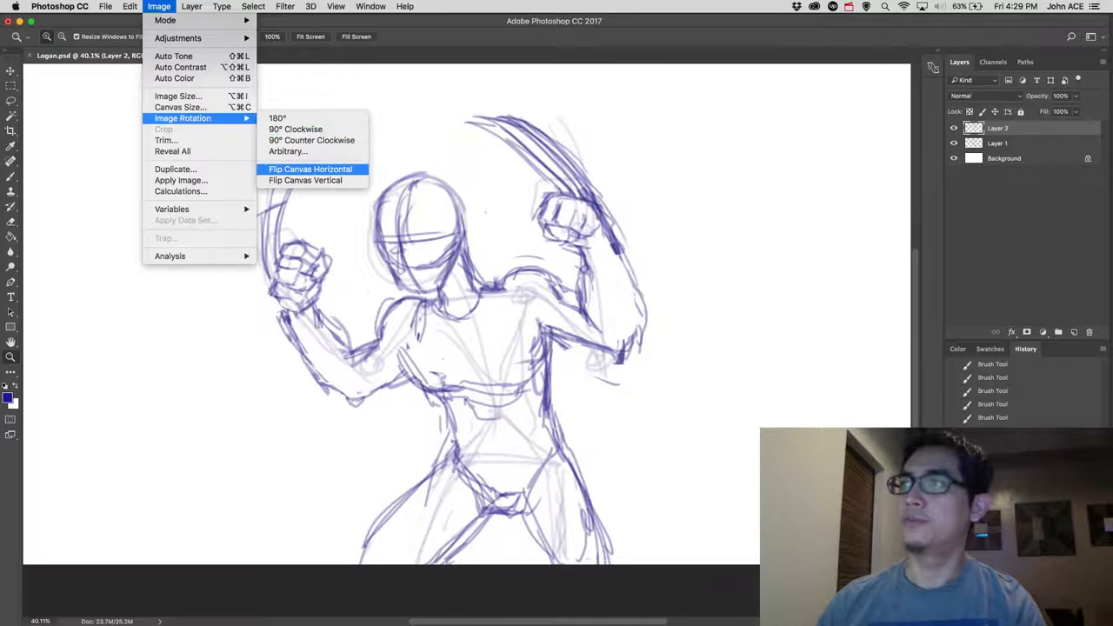
click(310, 168)
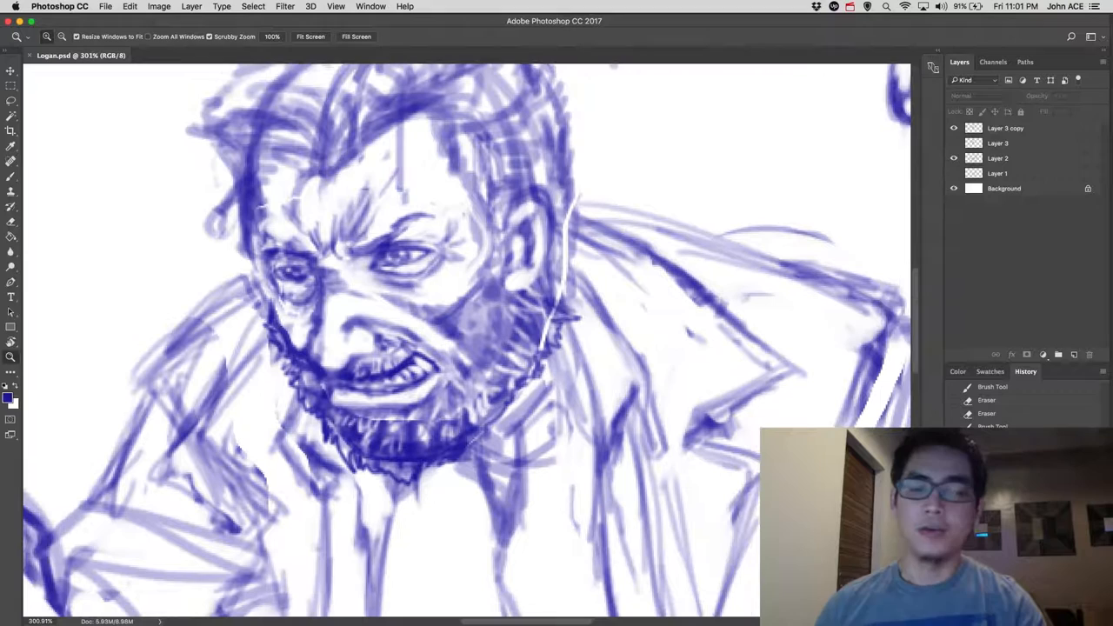
- Drag the Free Transform handles to reshape the copied eye region
drag(417, 187, 409, 287)
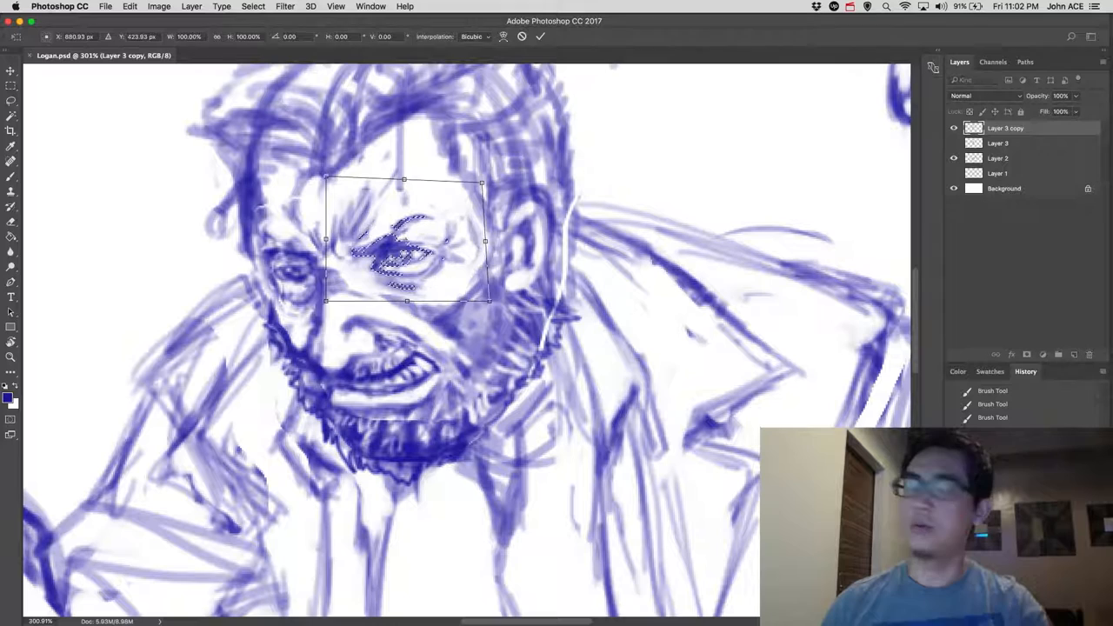
drag(485, 183, 483, 183)
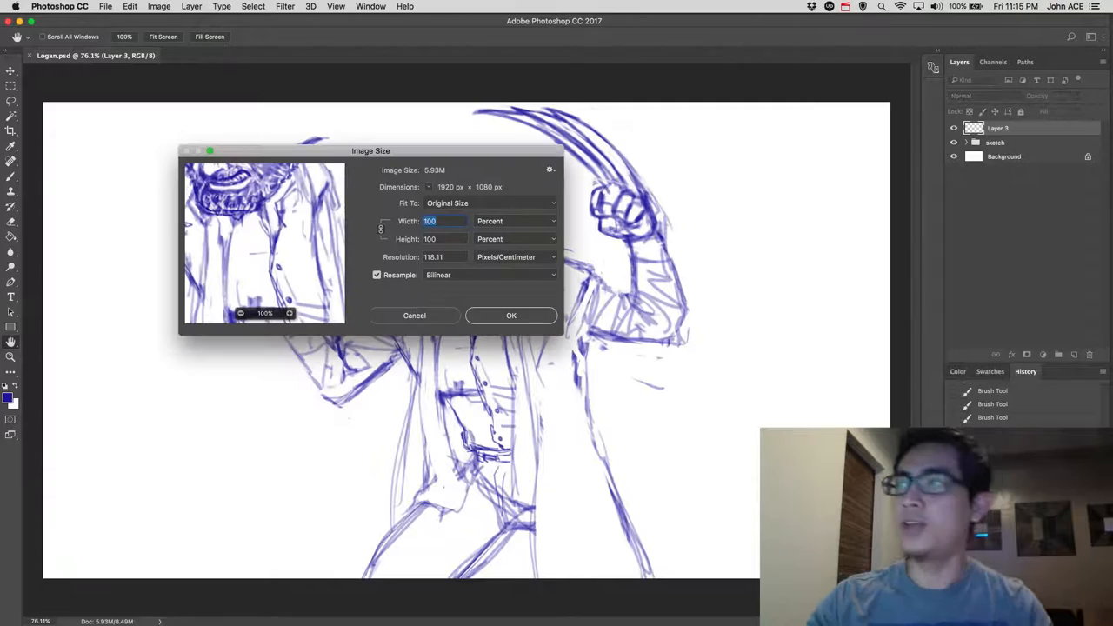
- Set the image width to 400 percent with constrained proportions
text(400)
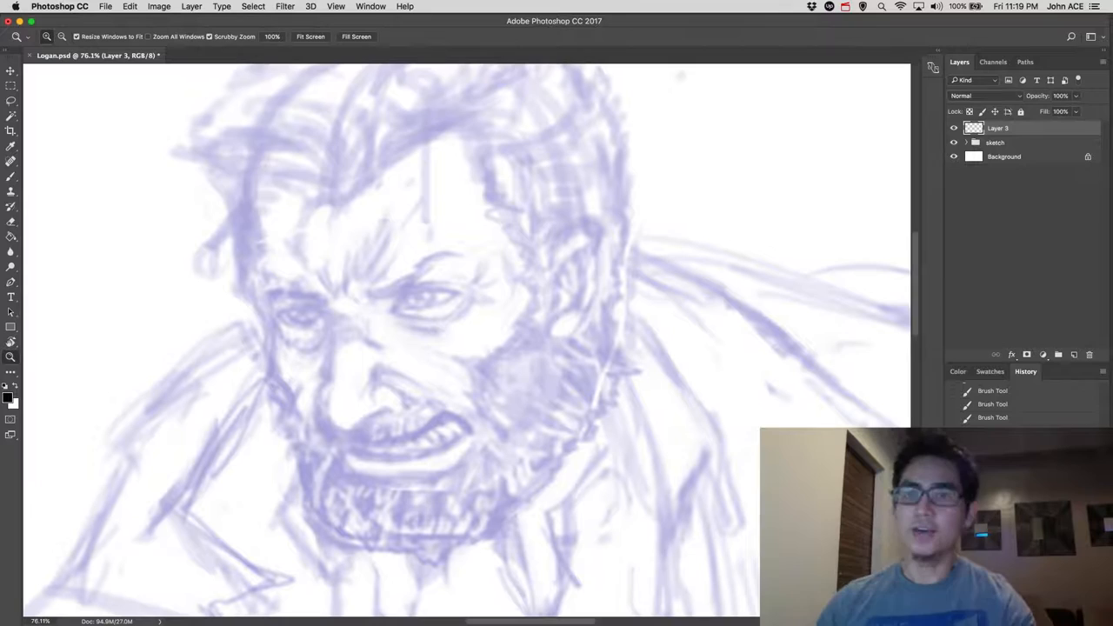
- Zoom in on the face and ink a black line along Logan's cheek contour
drag(252, 196, 253, 256)
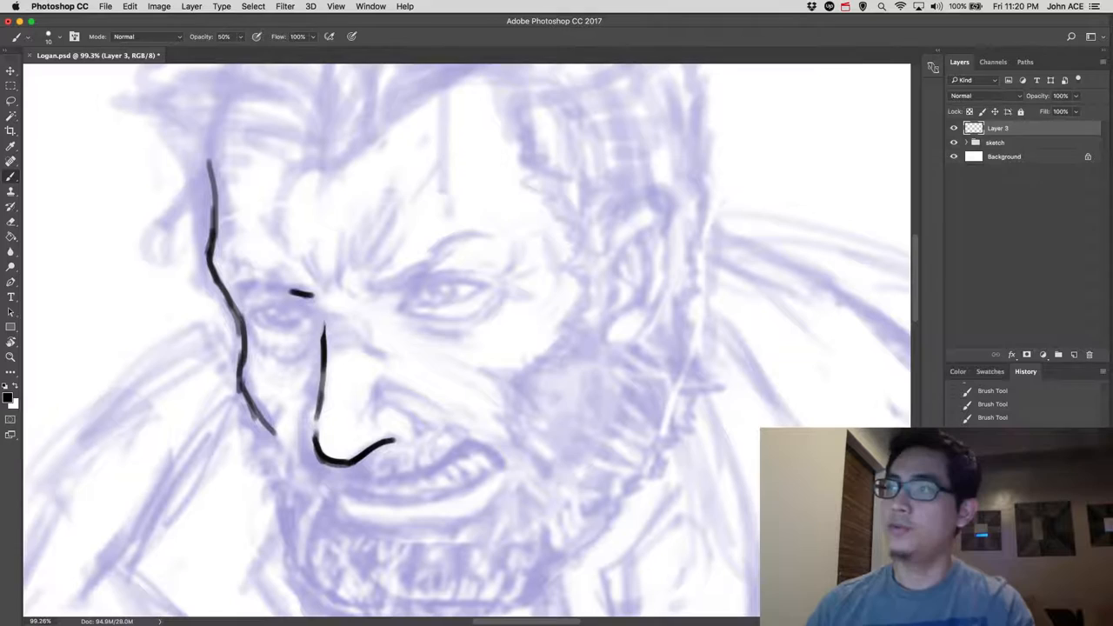
drag(235, 287, 300, 283)
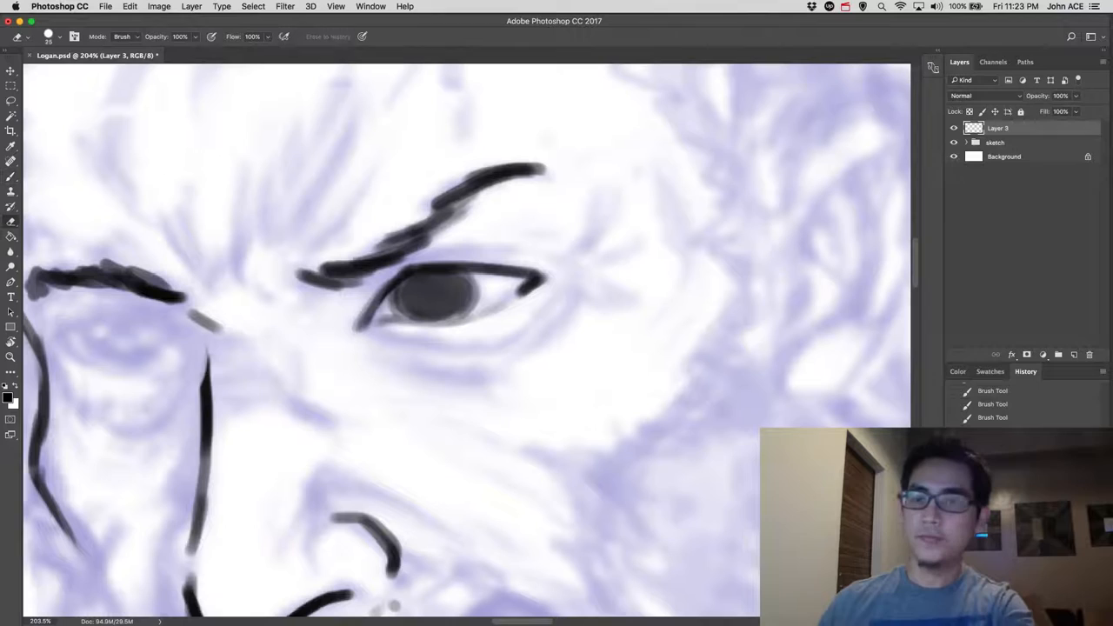
- Erase stray black ink marks around the inked eye and brow
click(457, 291)
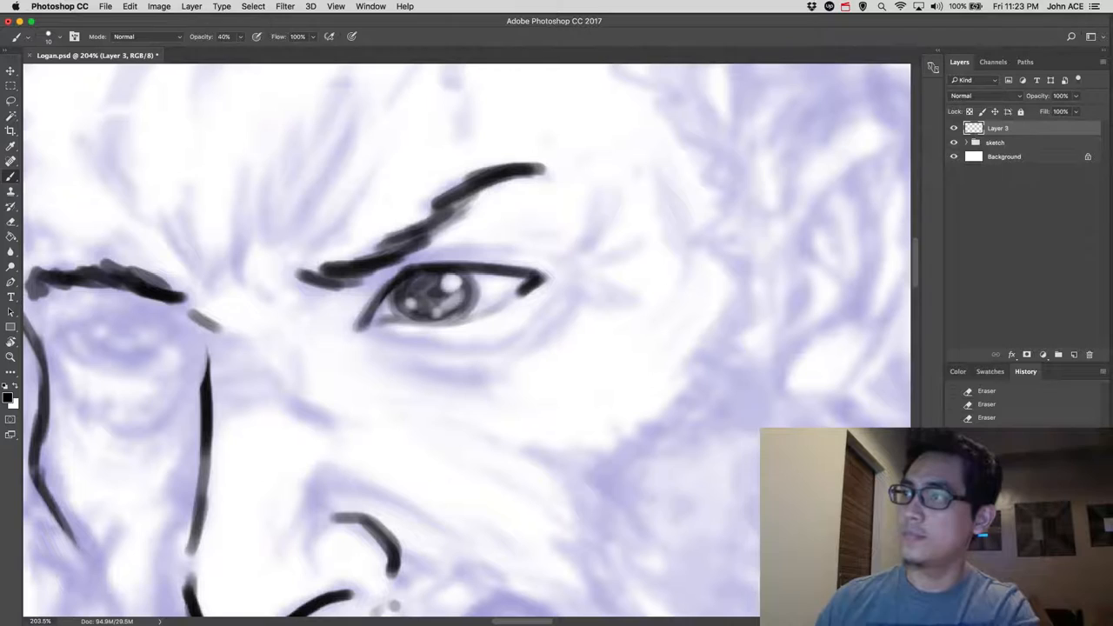
click(842, 7)
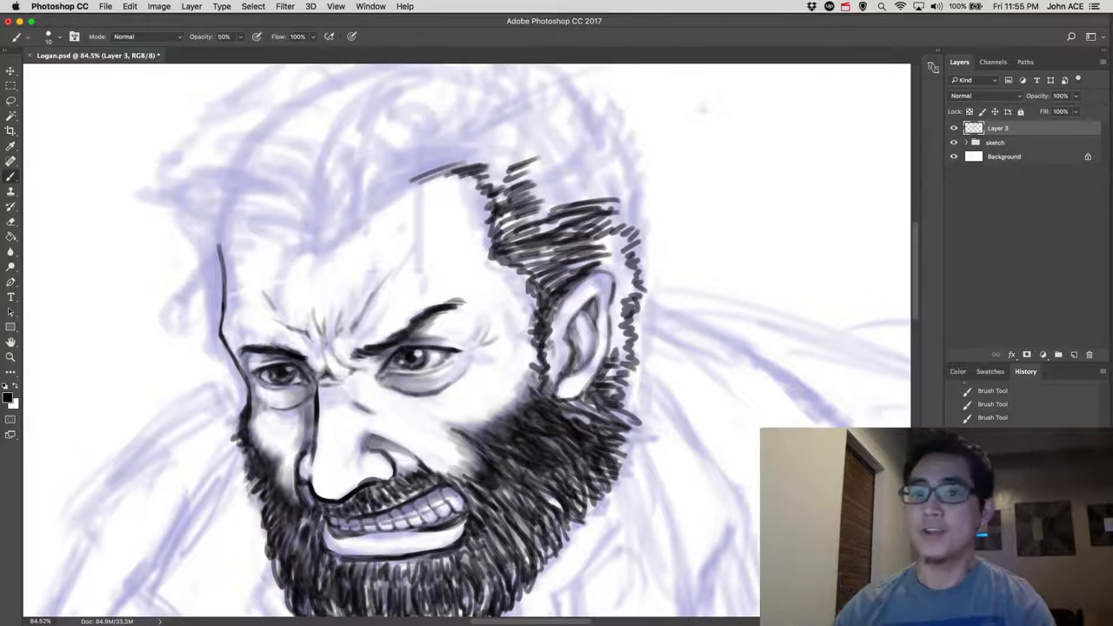
- Scribble short black hair strands across the top of Logan's head
drag(504, 182, 601, 200)
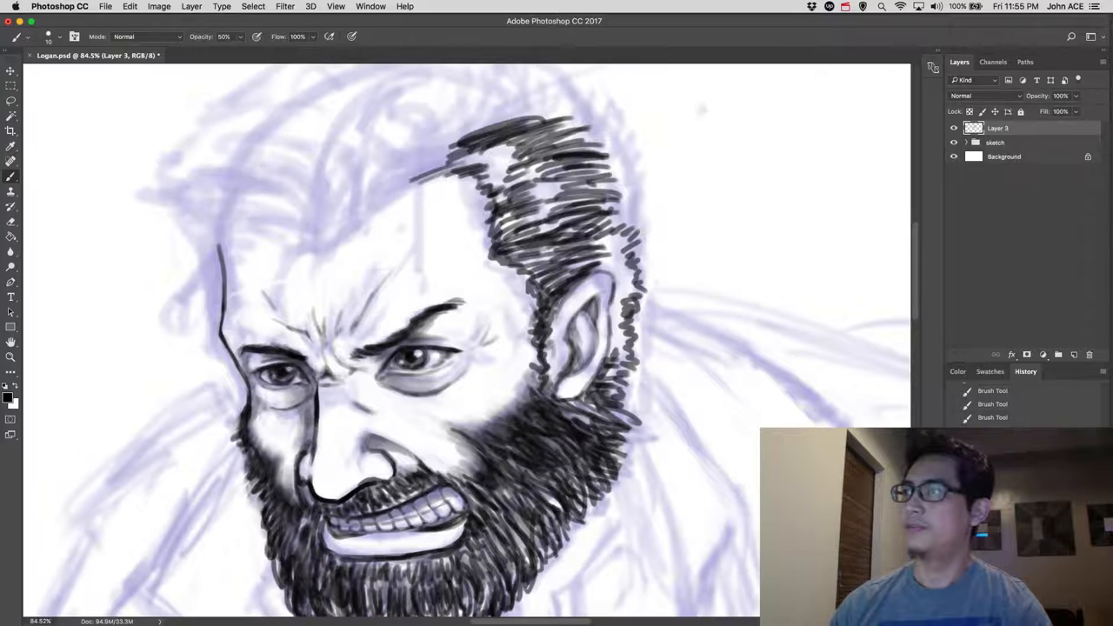
drag(374, 200, 487, 174)
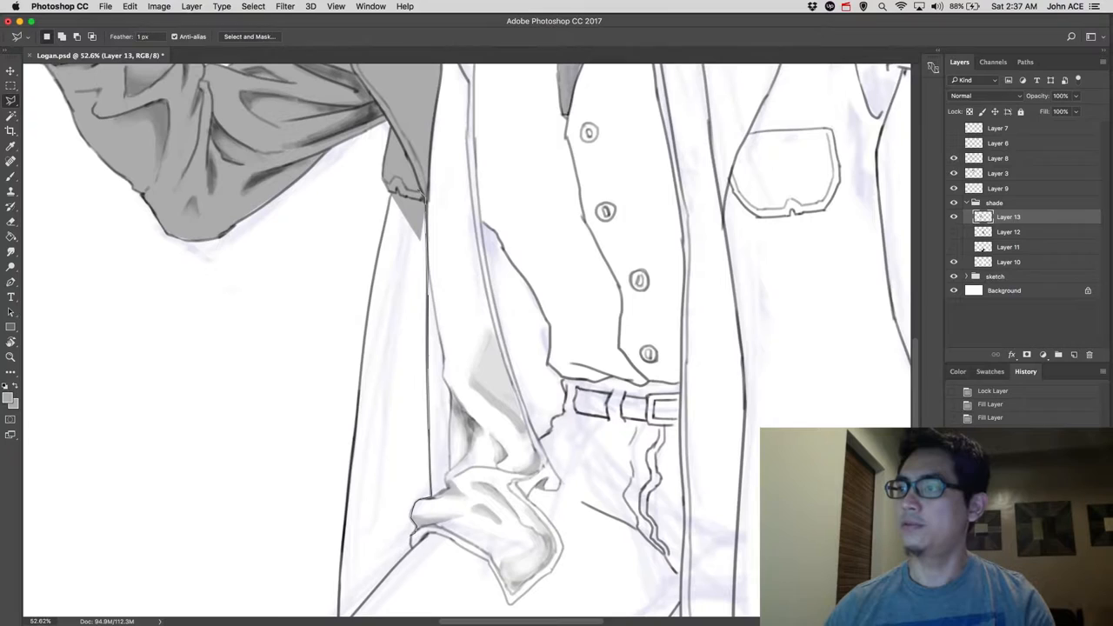
- Lasso an outline down the coat's left edge on Layer 13
drag(359, 331, 359, 583)
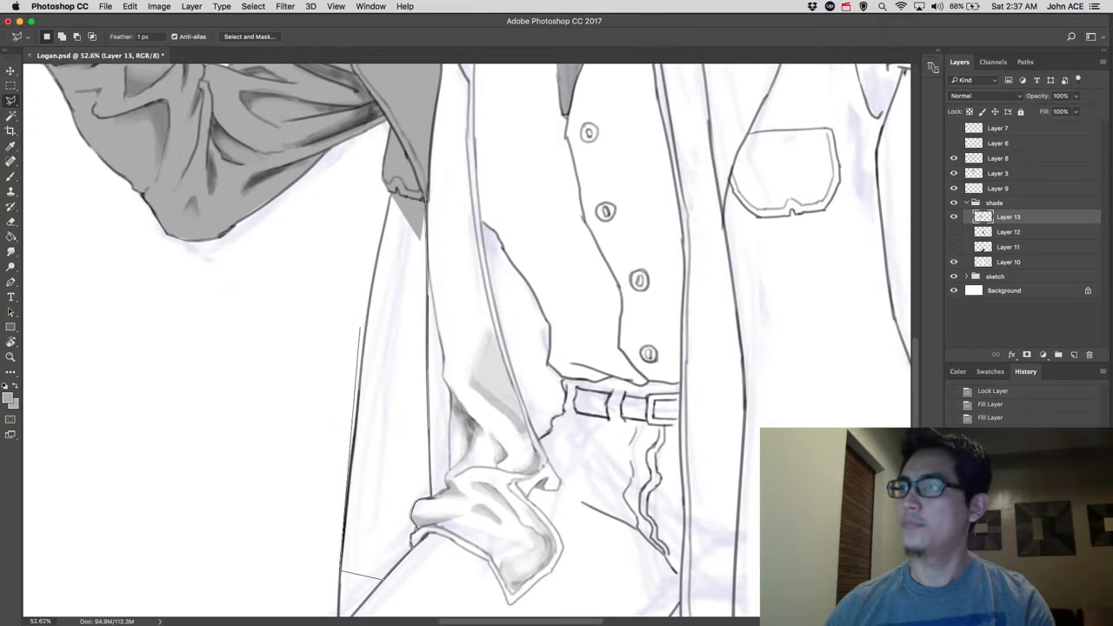